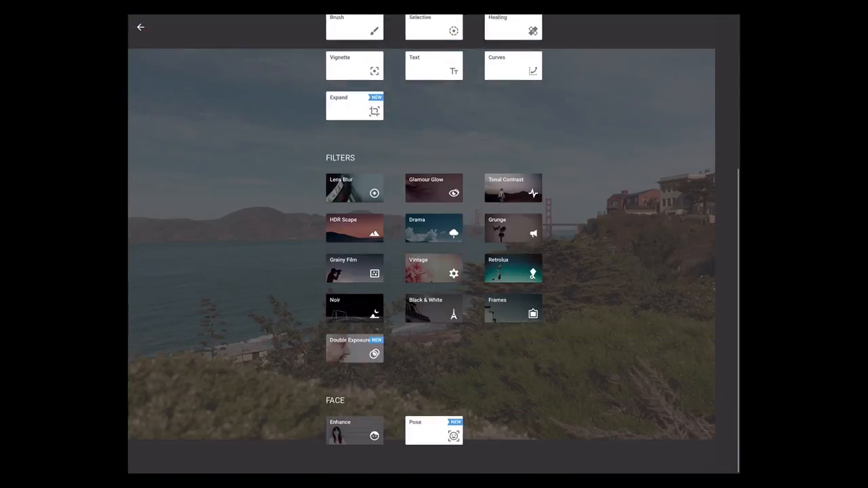
# Apply the Grunge filter and preview texture 5, then return to texture 1
pyautogui.click(513, 269)
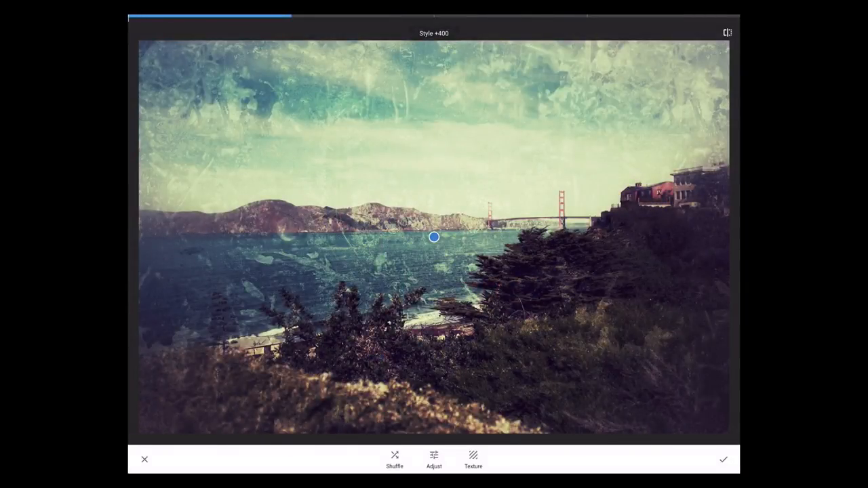
pyautogui.click(472, 458)
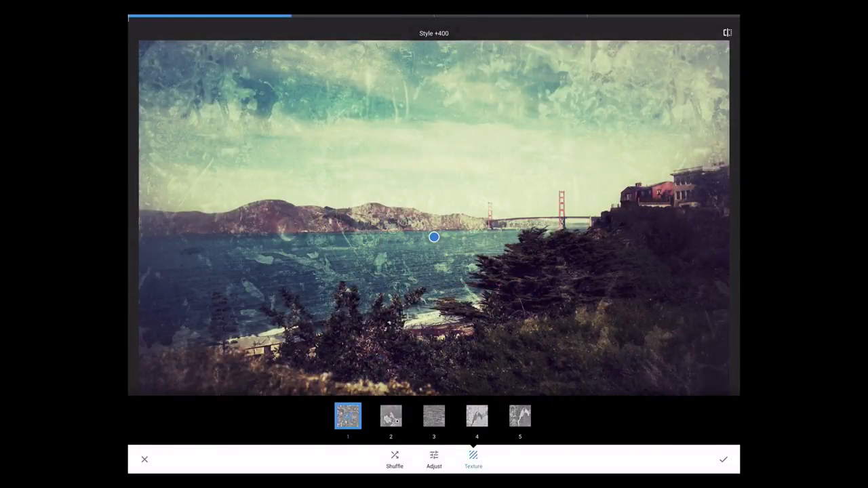
pyautogui.click(520, 415)
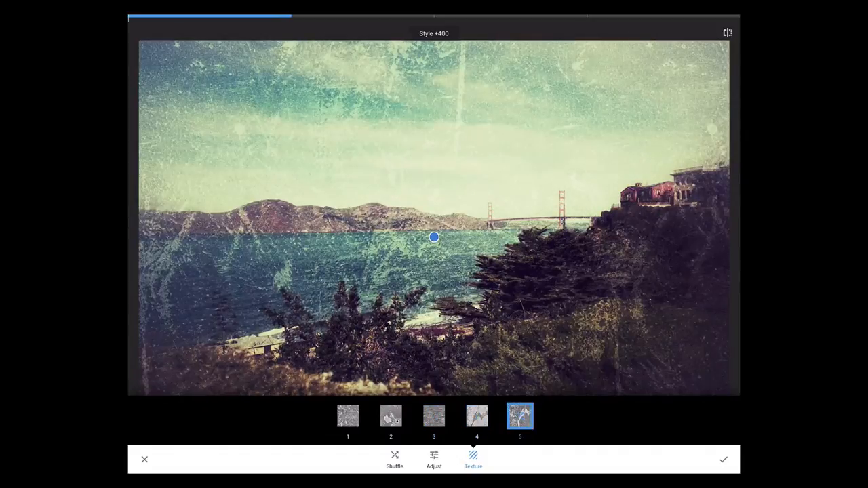
pyautogui.click(347, 416)
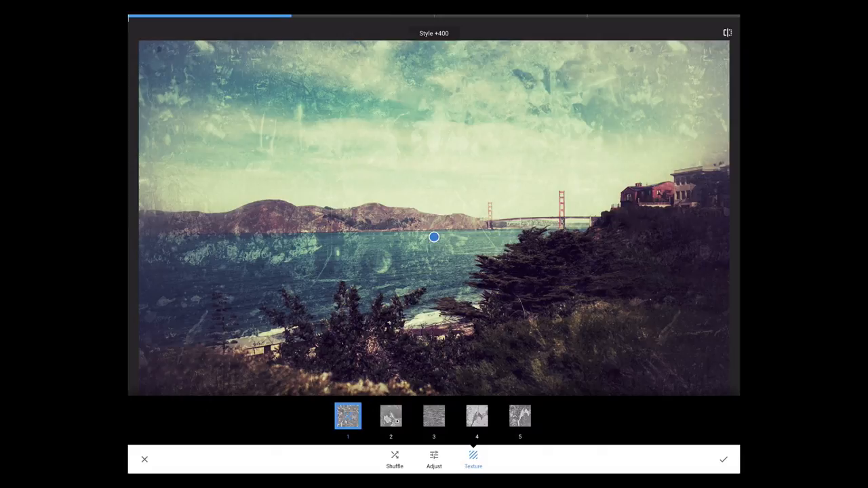
# Cycle through textures 2, 3 and 5, settling on a light scratched overlay at strength +18
pyautogui.click(391, 415)
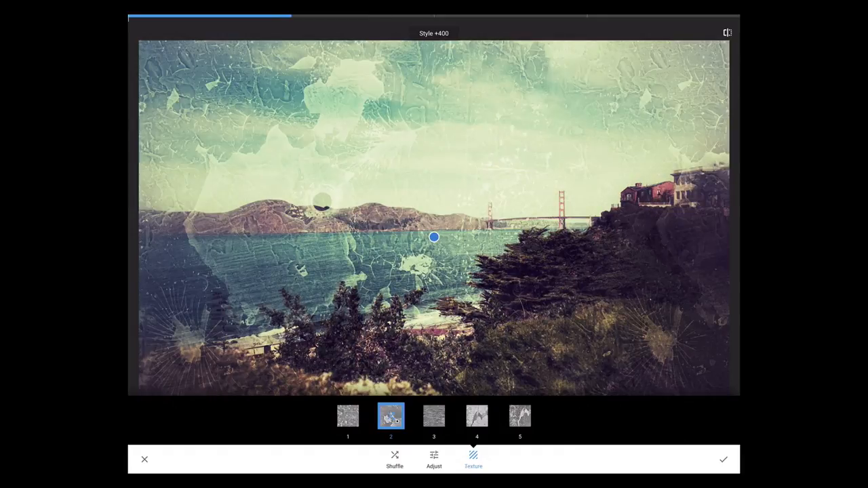
pyautogui.click(395, 459)
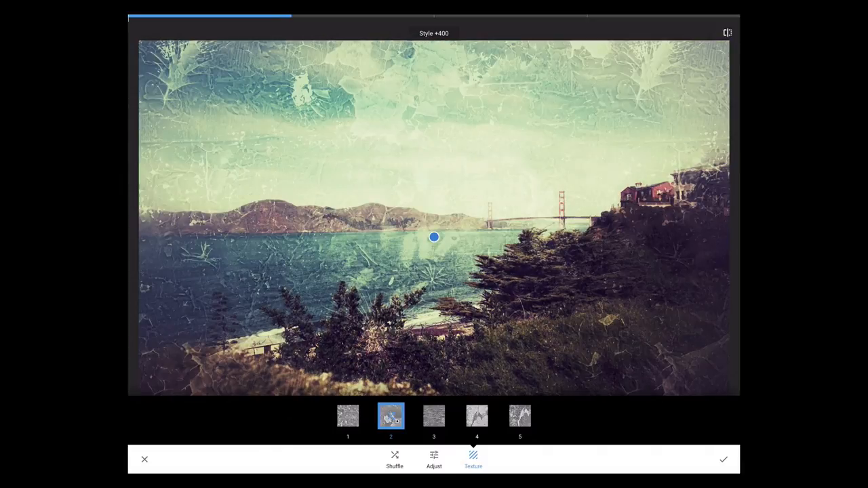
pyautogui.click(434, 415)
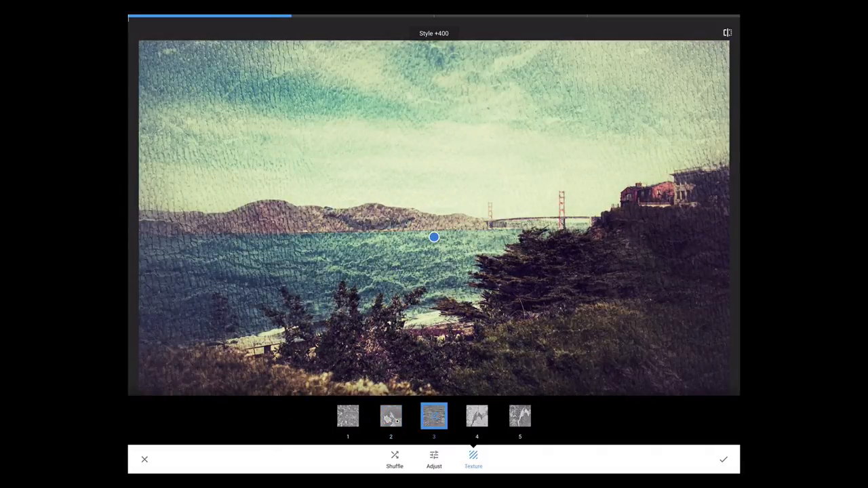
pyautogui.click(519, 416)
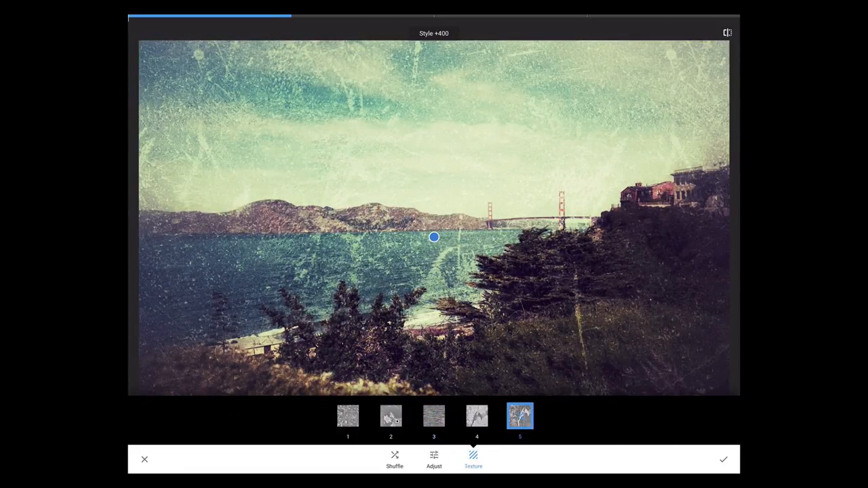
pyautogui.click(390, 415)
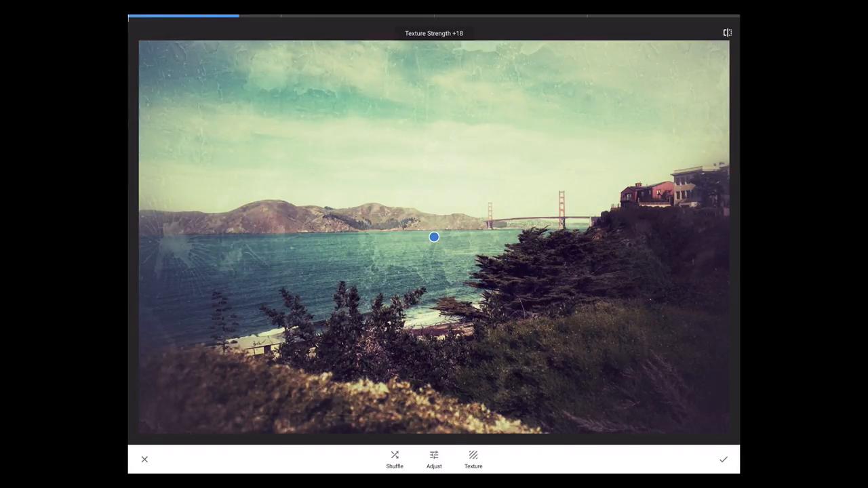
# Raise Texture Strength to +22 and shuffle the style to +1437 for a pinkish faded cast
pyautogui.click(472, 462)
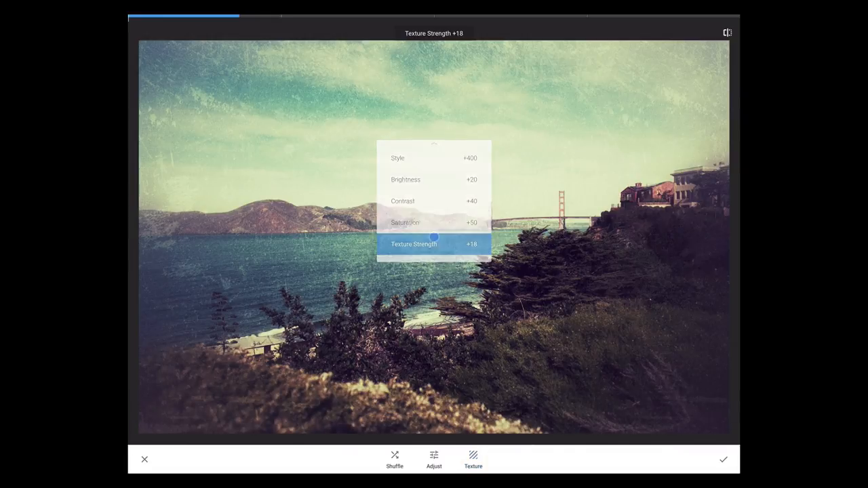
pyautogui.moveTo(434, 237); pyautogui.dragTo(447, 236)
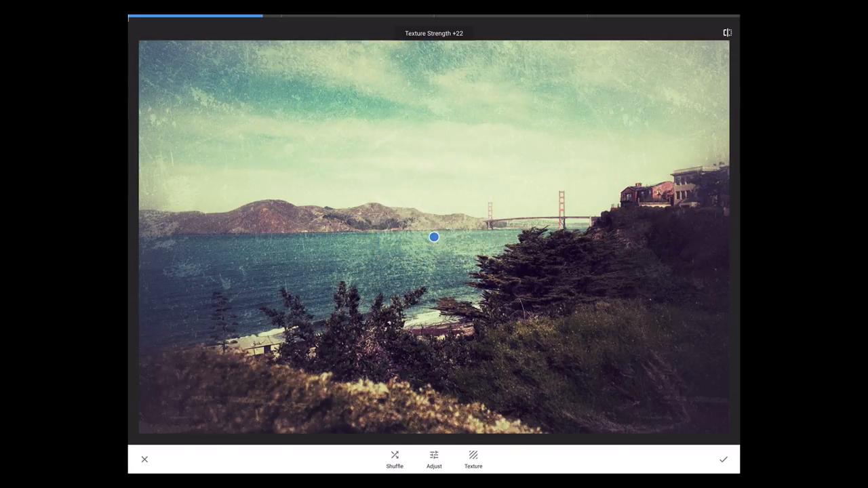
pyautogui.click(393, 459)
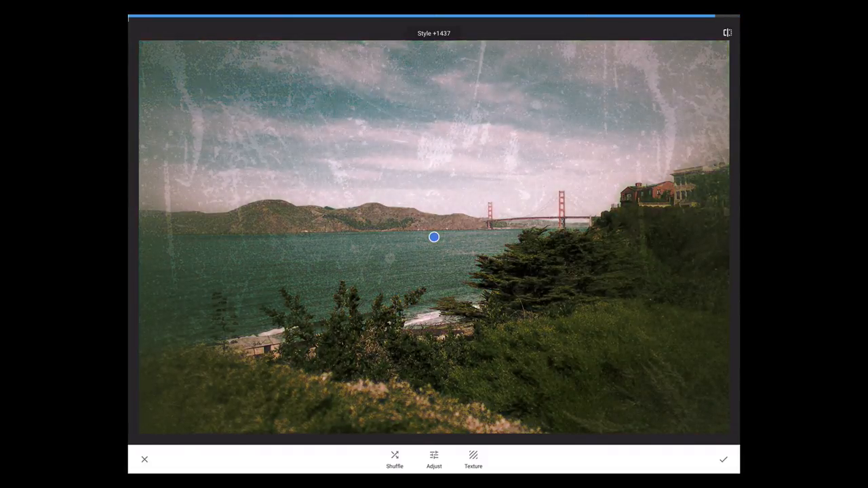
# Shuffle and nudge the style until a dark purple, heavily scratched look at strength +14 appears
pyautogui.click(395, 459)
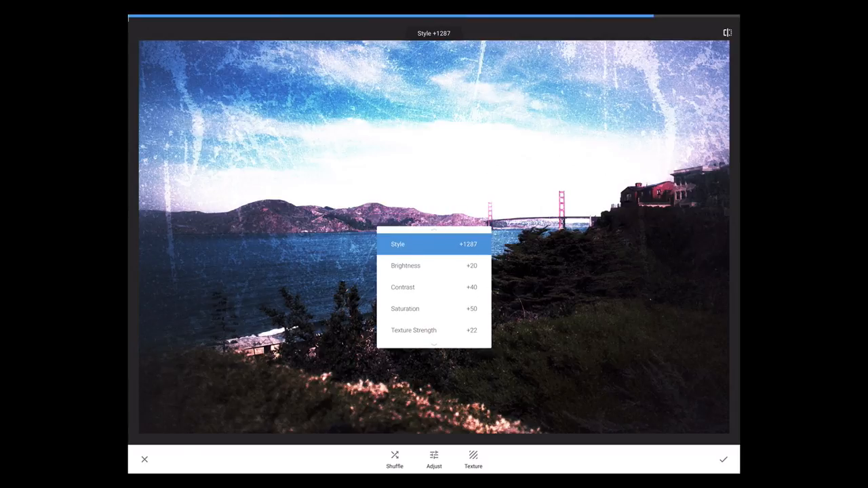
pyautogui.moveTo(434, 244); pyautogui.dragTo(454, 244)
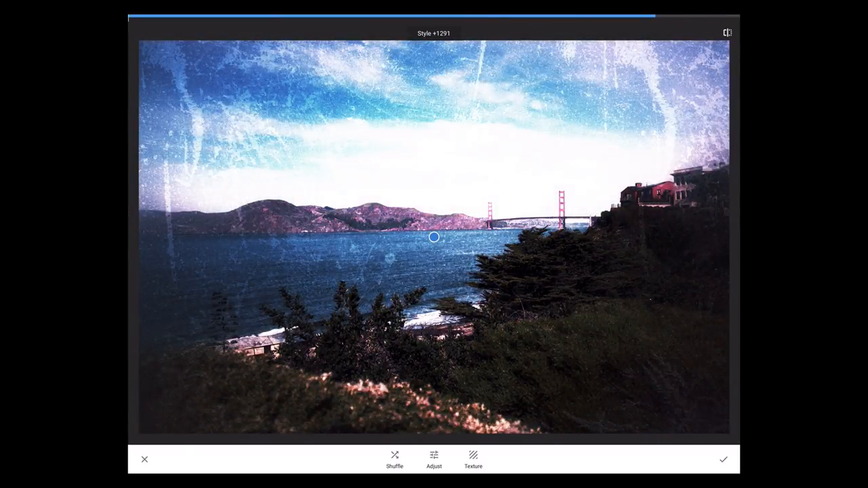
pyautogui.click(393, 458)
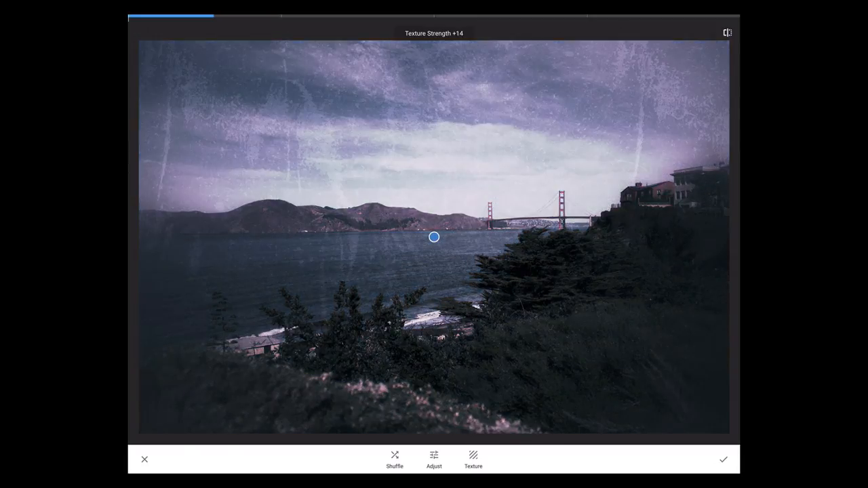
# Set Texture Strength +35, centre the clear spot on the right hillside and lower Style to about +107
pyautogui.moveTo(434, 236); pyautogui.dragTo(448, 236)
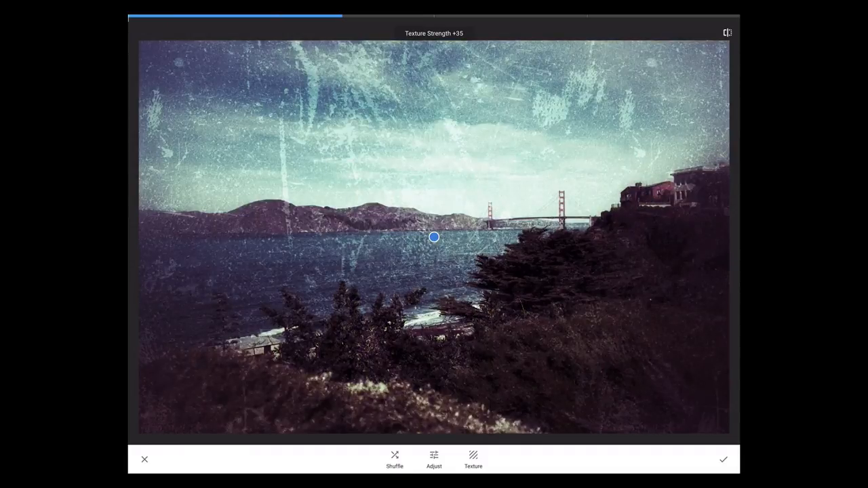
pyautogui.moveTo(434, 237); pyautogui.dragTo(494, 209)
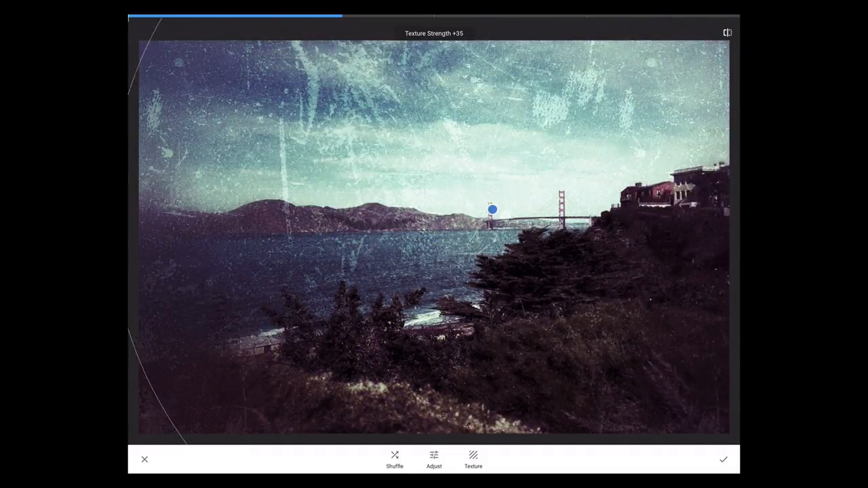
pyautogui.moveTo(493, 210); pyautogui.dragTo(600, 325)
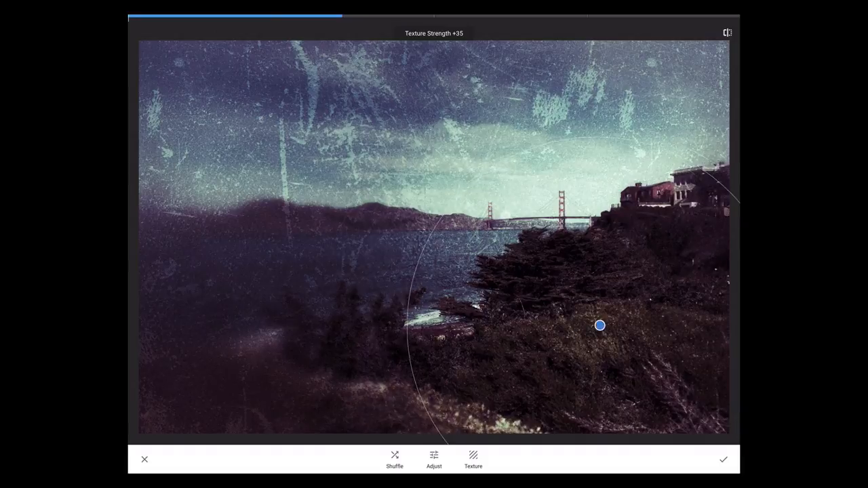
pyautogui.moveTo(599, 325); pyautogui.dragTo(614, 296)
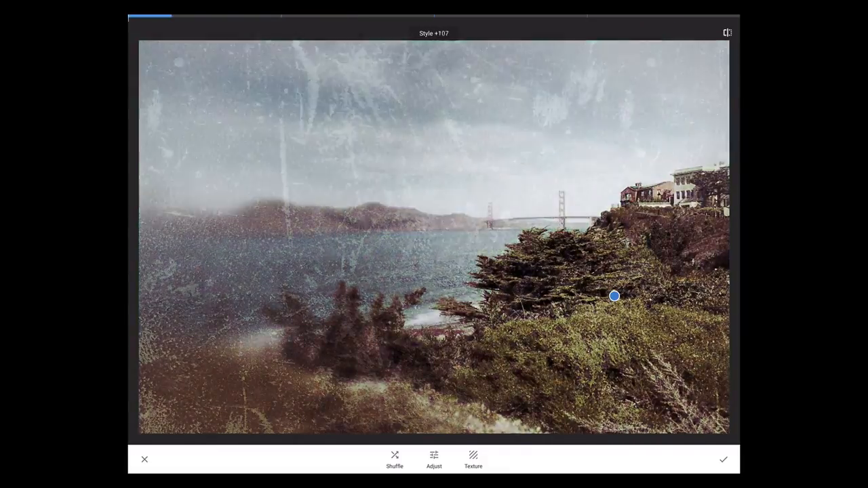
# Switch to the third grunge texture with Style around +57 for a dark sepia print
pyautogui.click(472, 459)
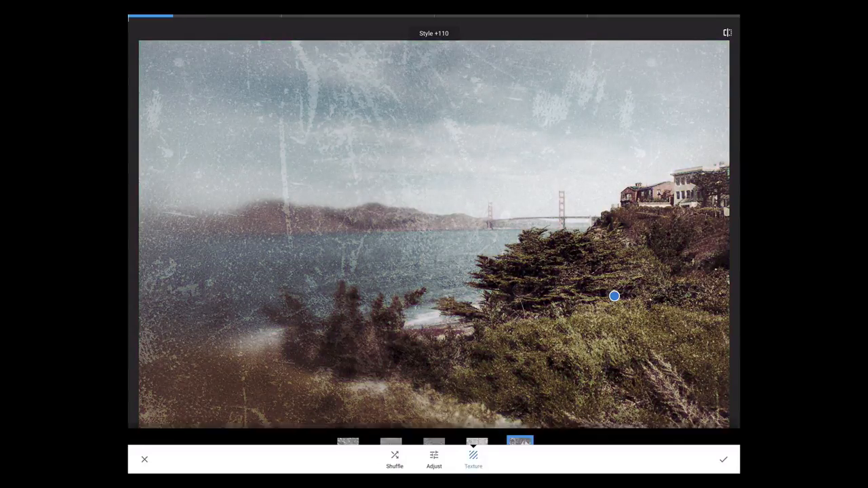
pyautogui.click(434, 416)
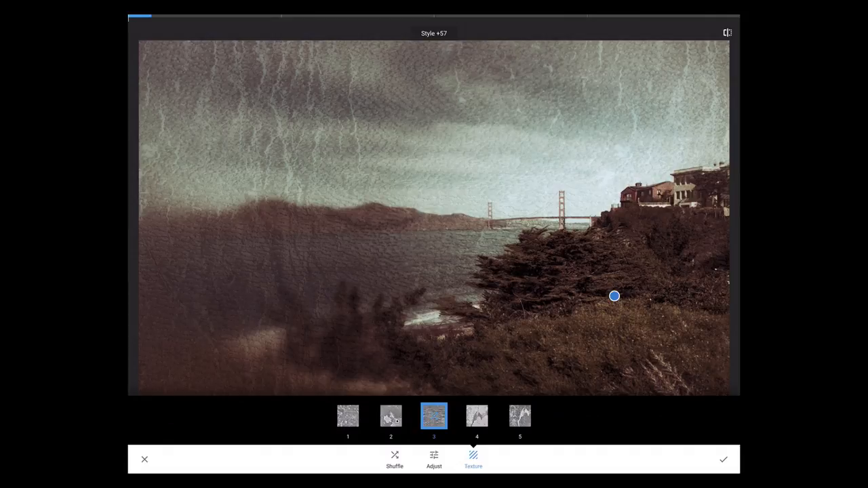
# Set Saturation to +45, move the clear centre over the bay and commit the Grunge look
pyautogui.click(520, 415)
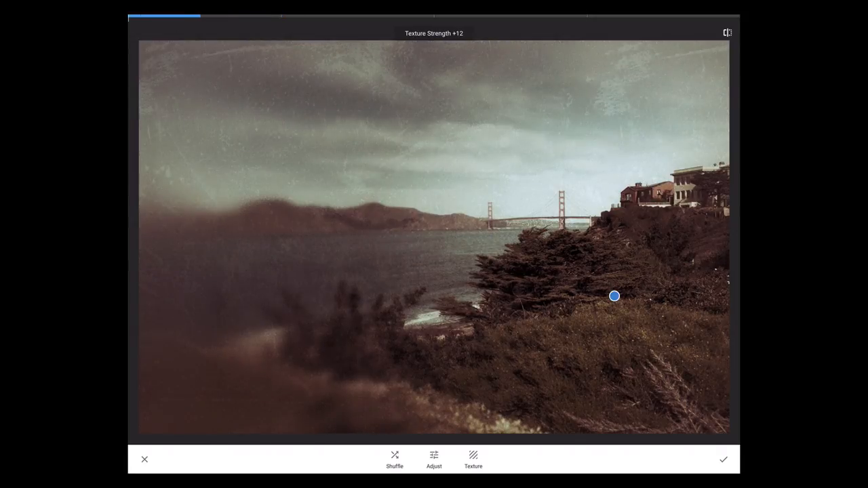
pyautogui.moveTo(613, 296); pyautogui.dragTo(422, 243)
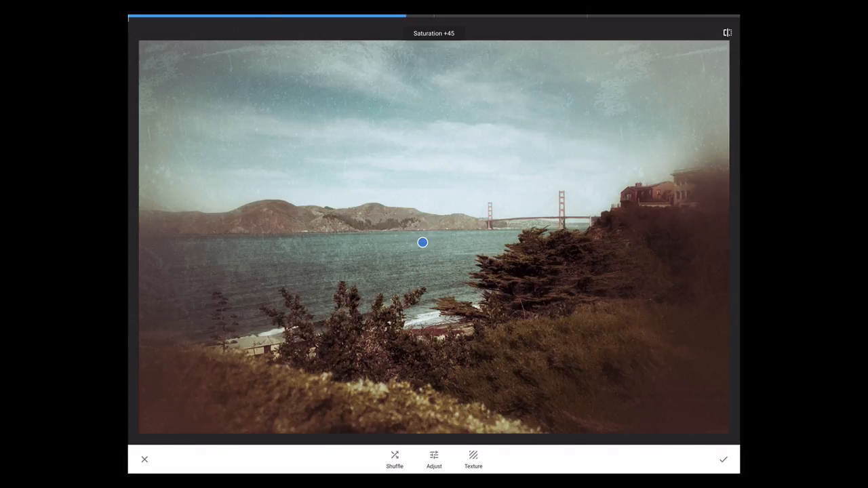
pyautogui.moveTo(422, 241); pyautogui.dragTo(481, 208)
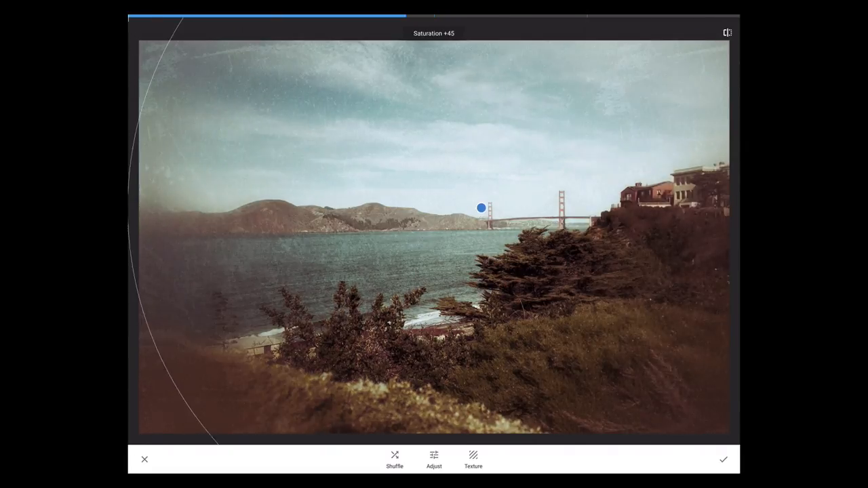
pyautogui.moveTo(480, 206); pyautogui.dragTo(478, 212)
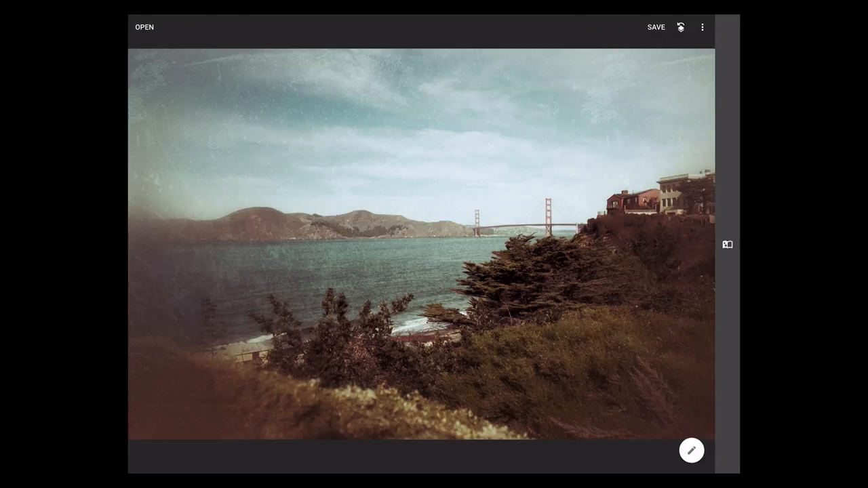
pyautogui.click(692, 450)
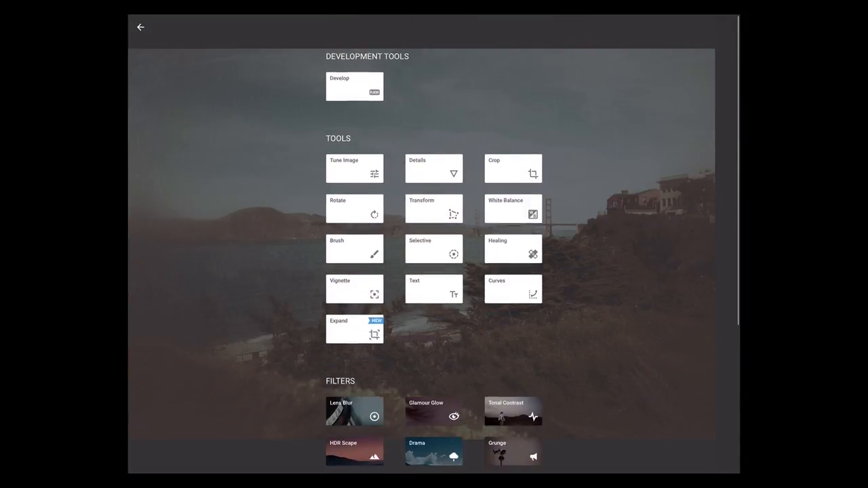
pyautogui.click(141, 27)
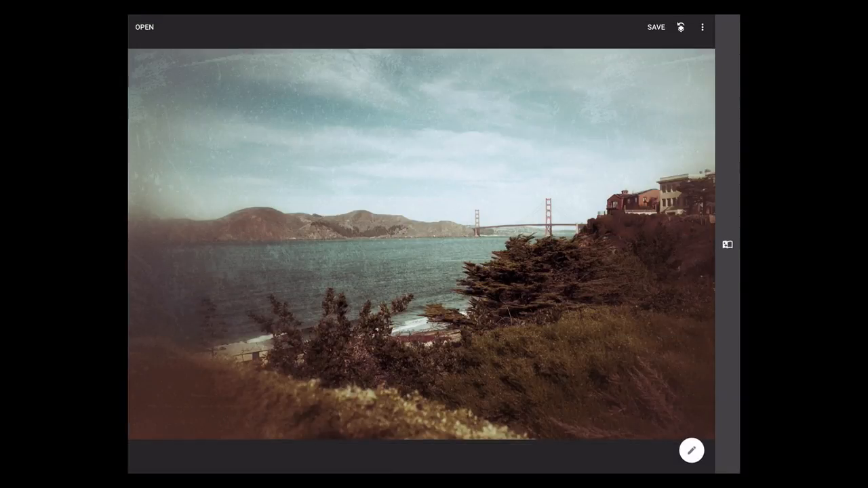